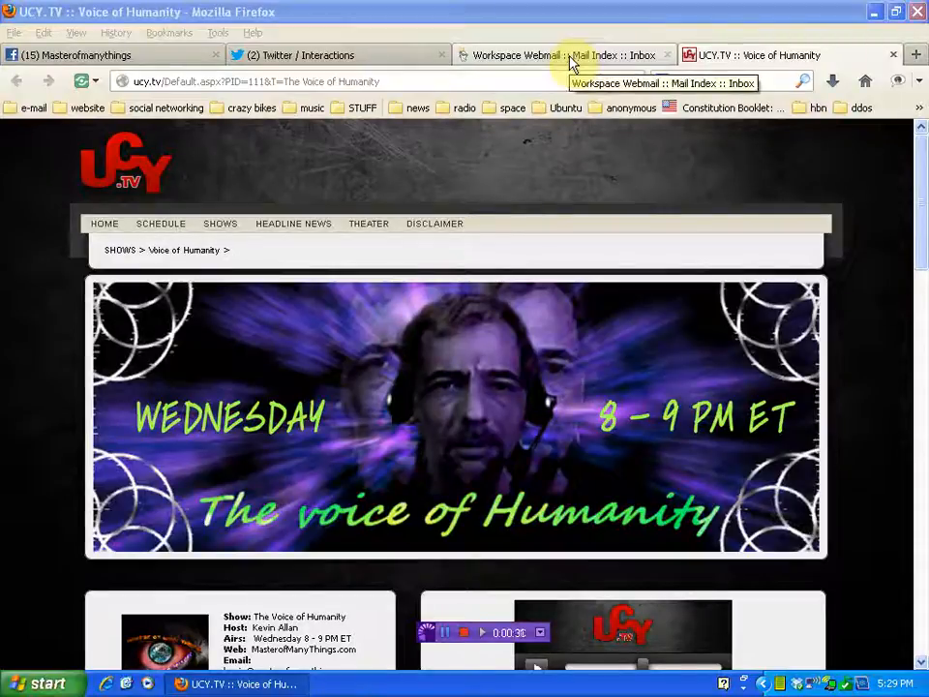
Step: Switch to the Workspace Webmail tab showing the email about tonight's guests
click(562, 54)
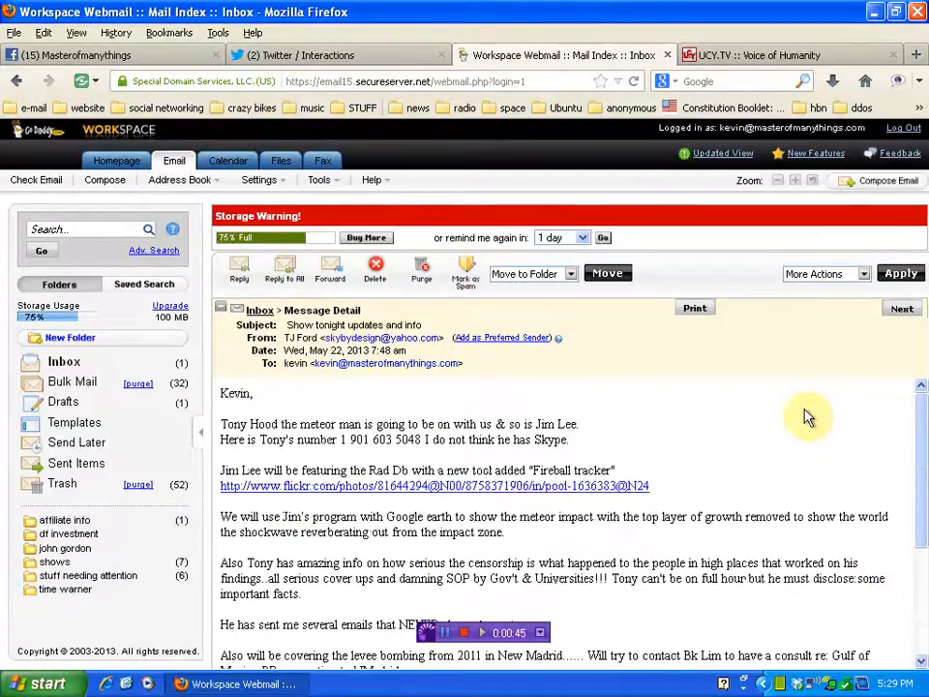
scroll(down, 3)
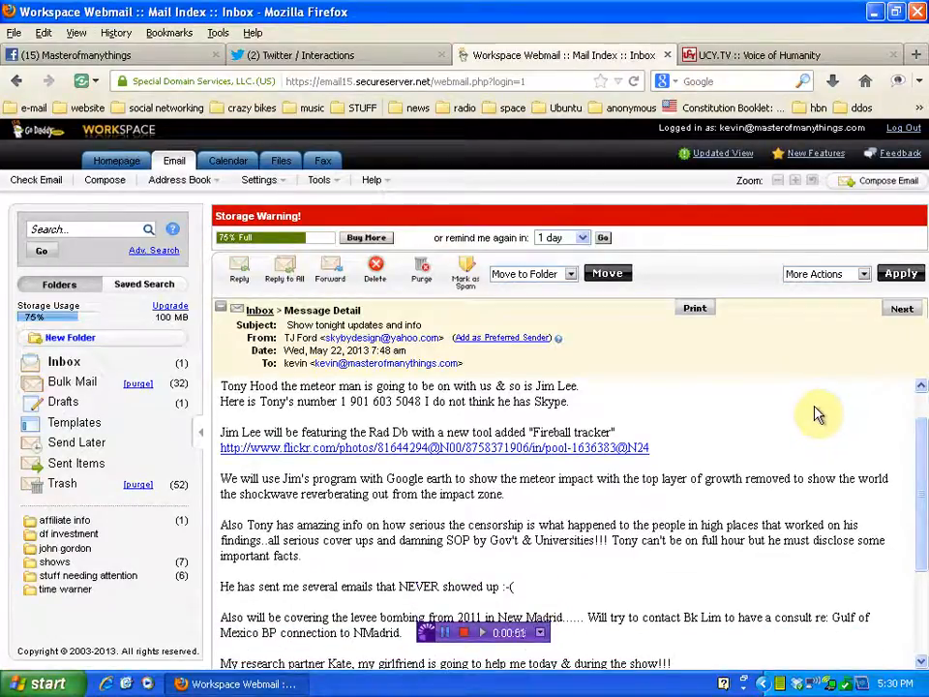
mouse_move(822, 414)
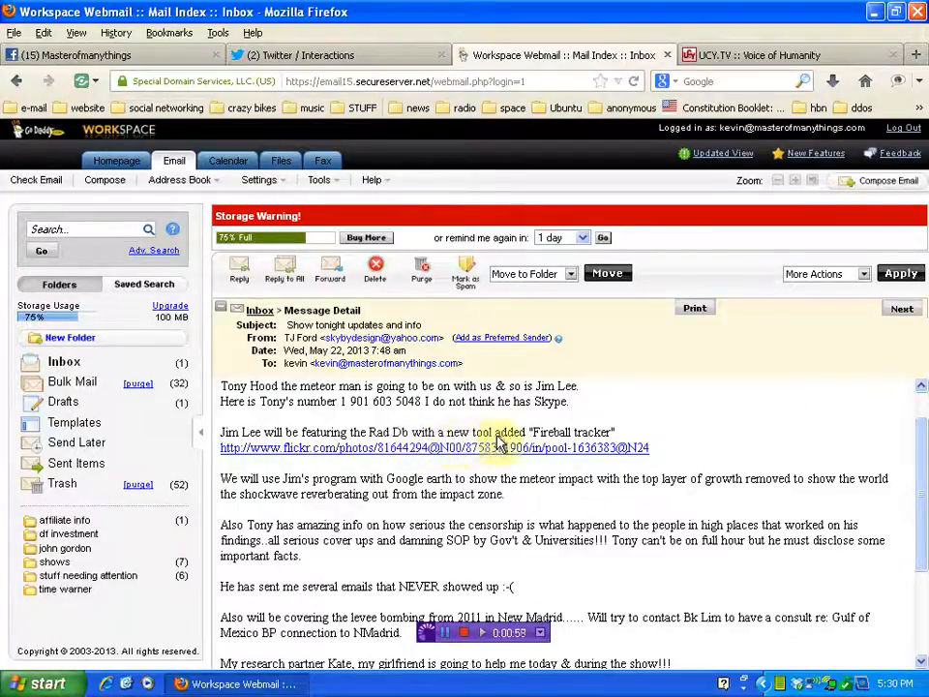
mouse_move(759, 433)
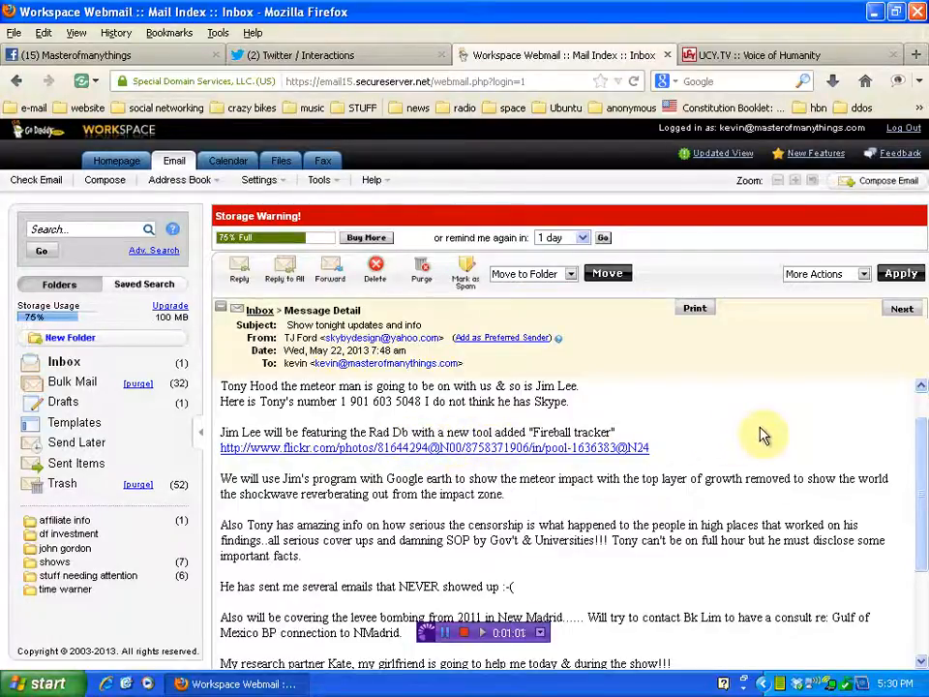
scroll(down, 3)
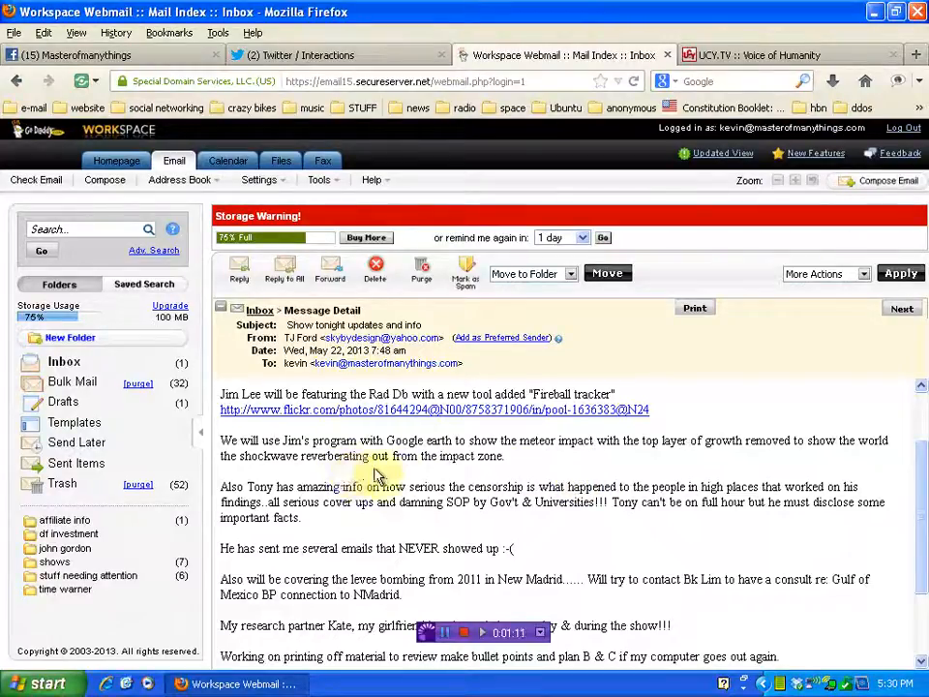
mouse_move(755, 513)
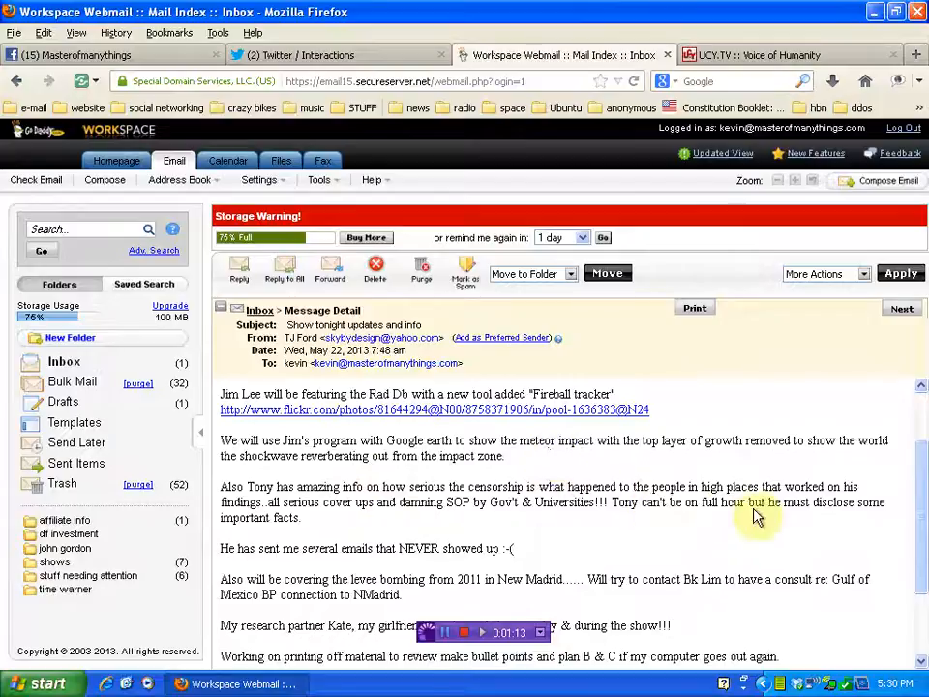
scroll(down, 3)
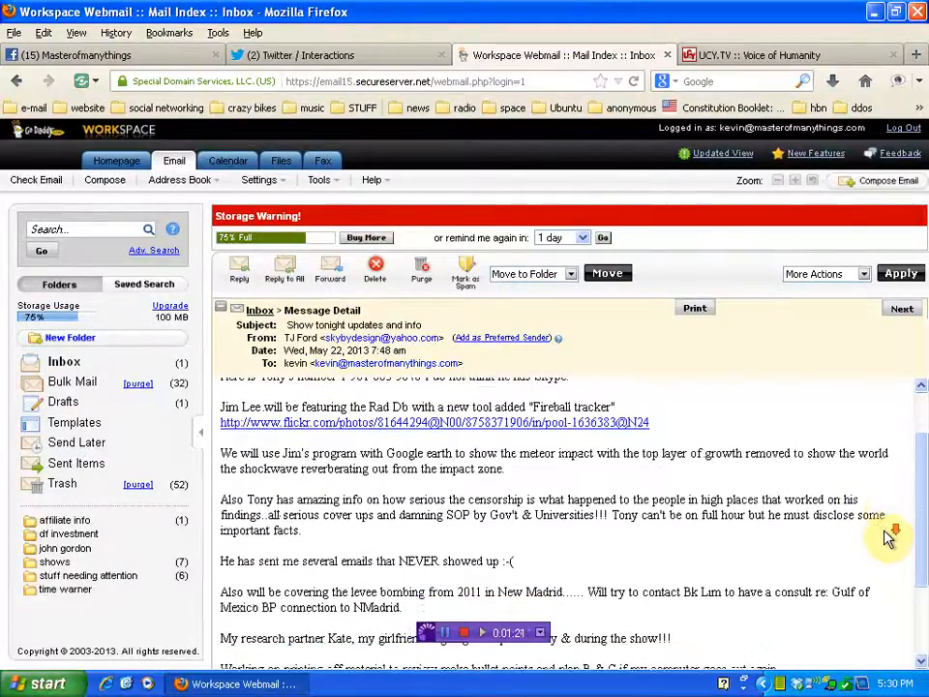
scroll(down, 3)
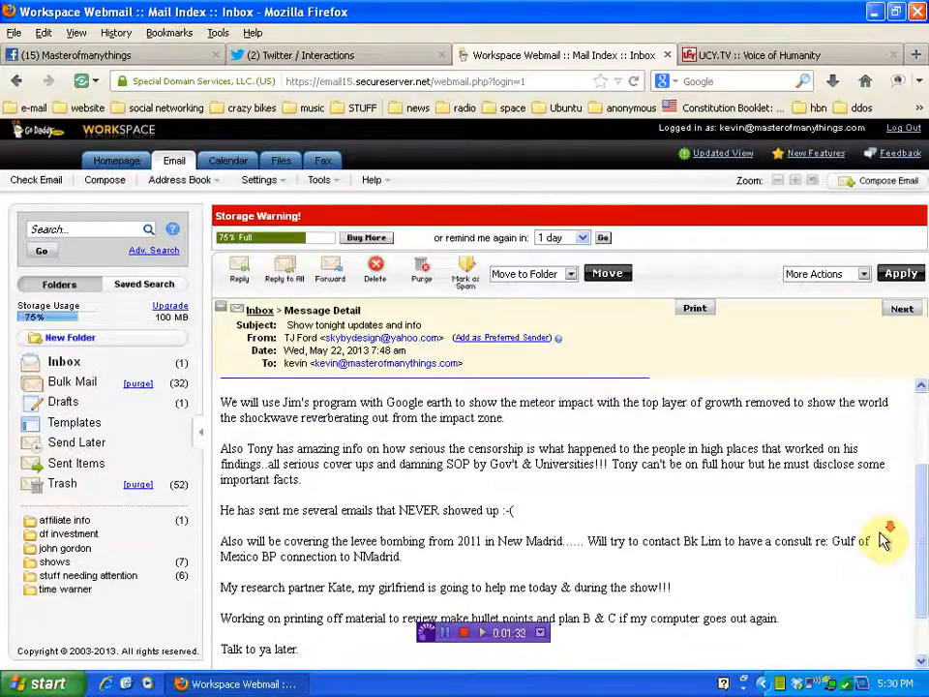
scroll(down, 3)
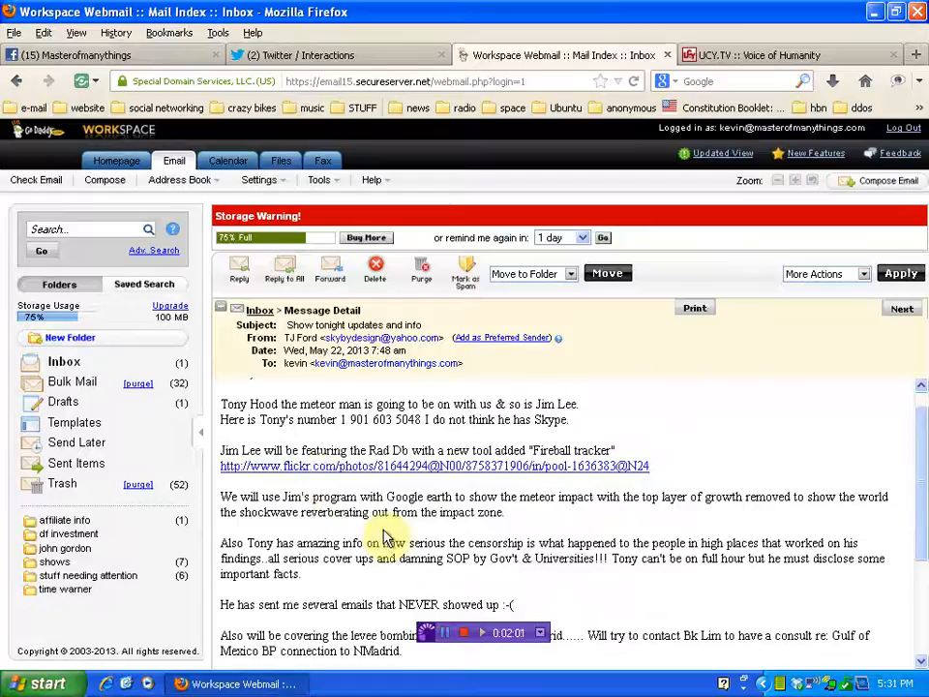
mouse_move(410, 494)
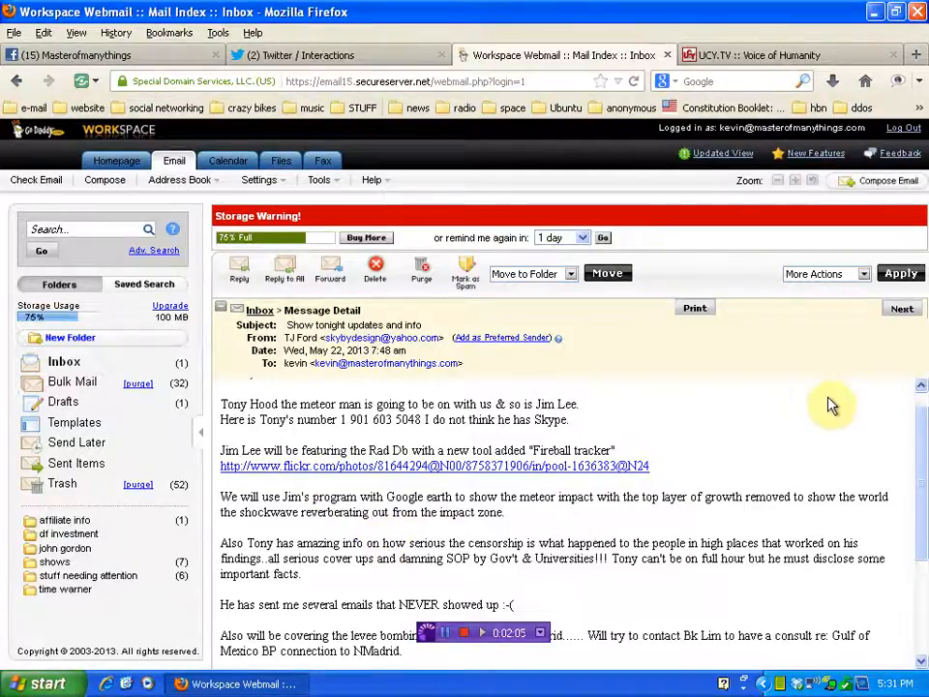
mouse_move(822, 410)
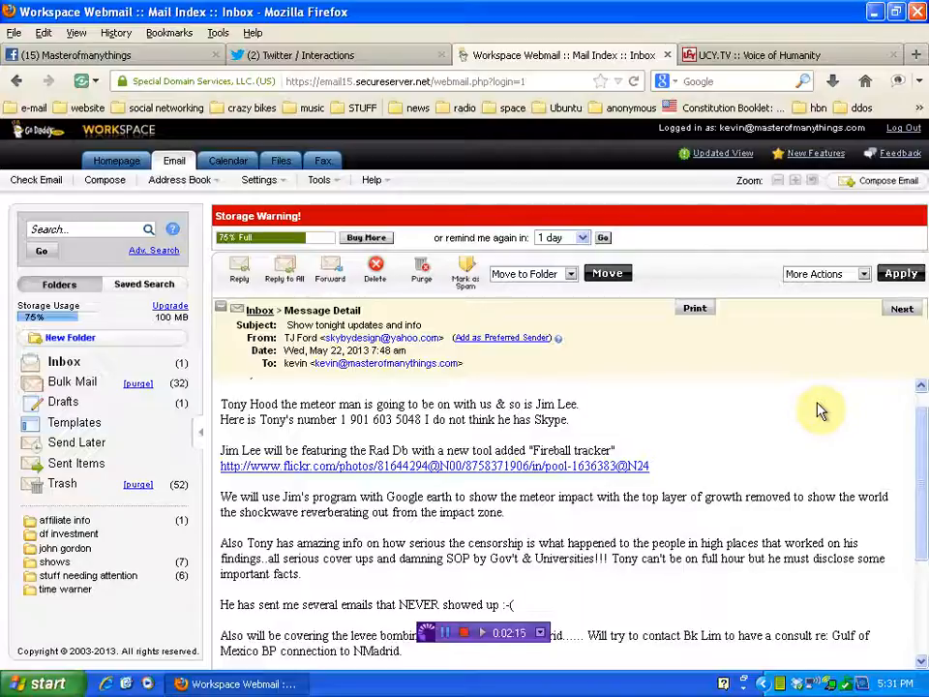
mouse_move(678, 561)
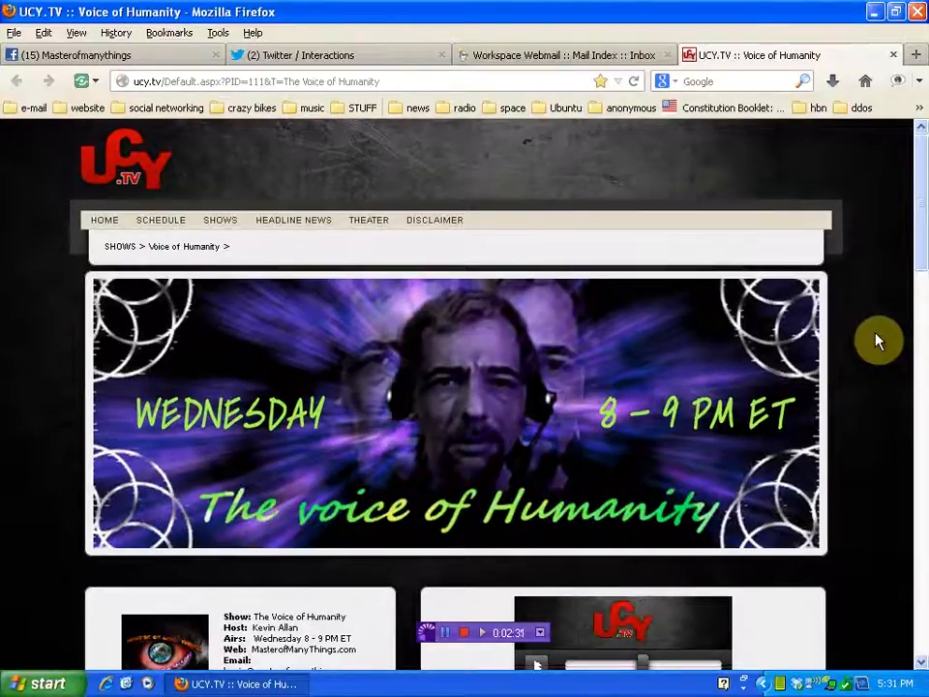
Step: Scroll down the Voice of Humanity page to its archives, playlist and call-in number
scroll(down, 3)
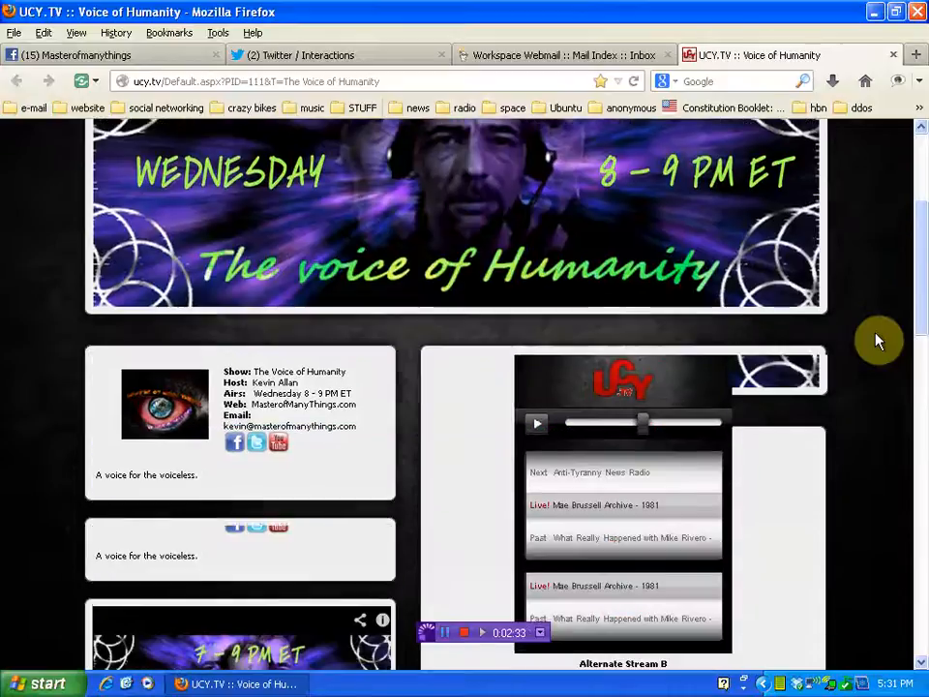
scroll(down, 3)
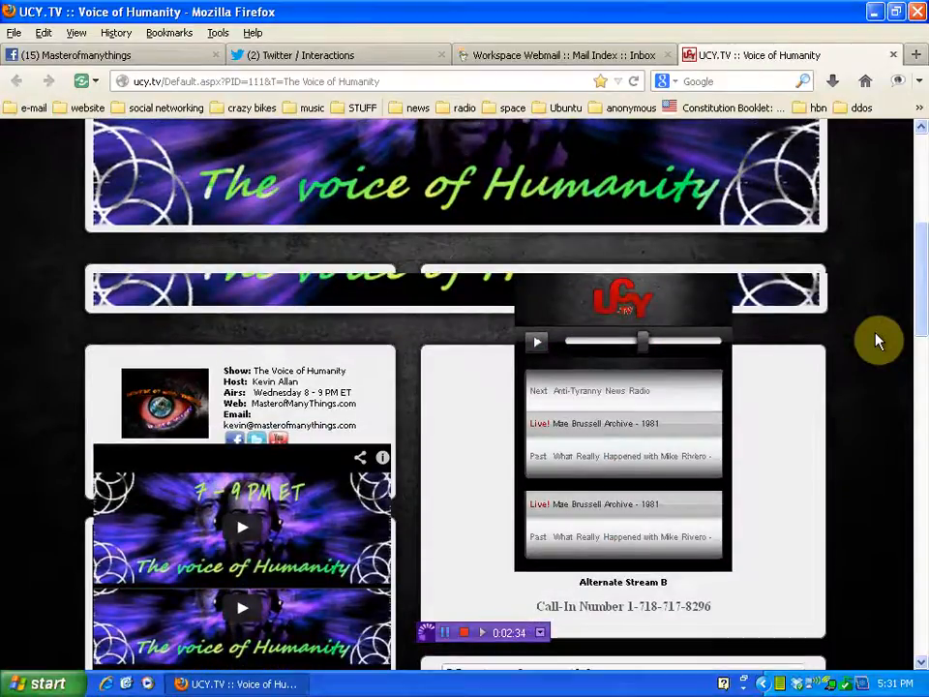
scroll(down, 3)
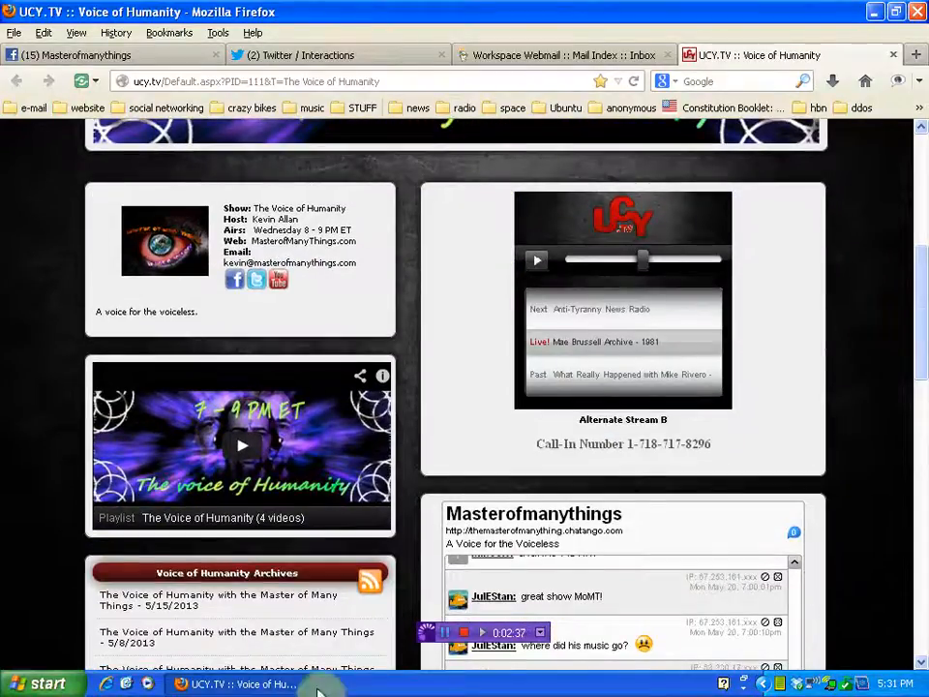